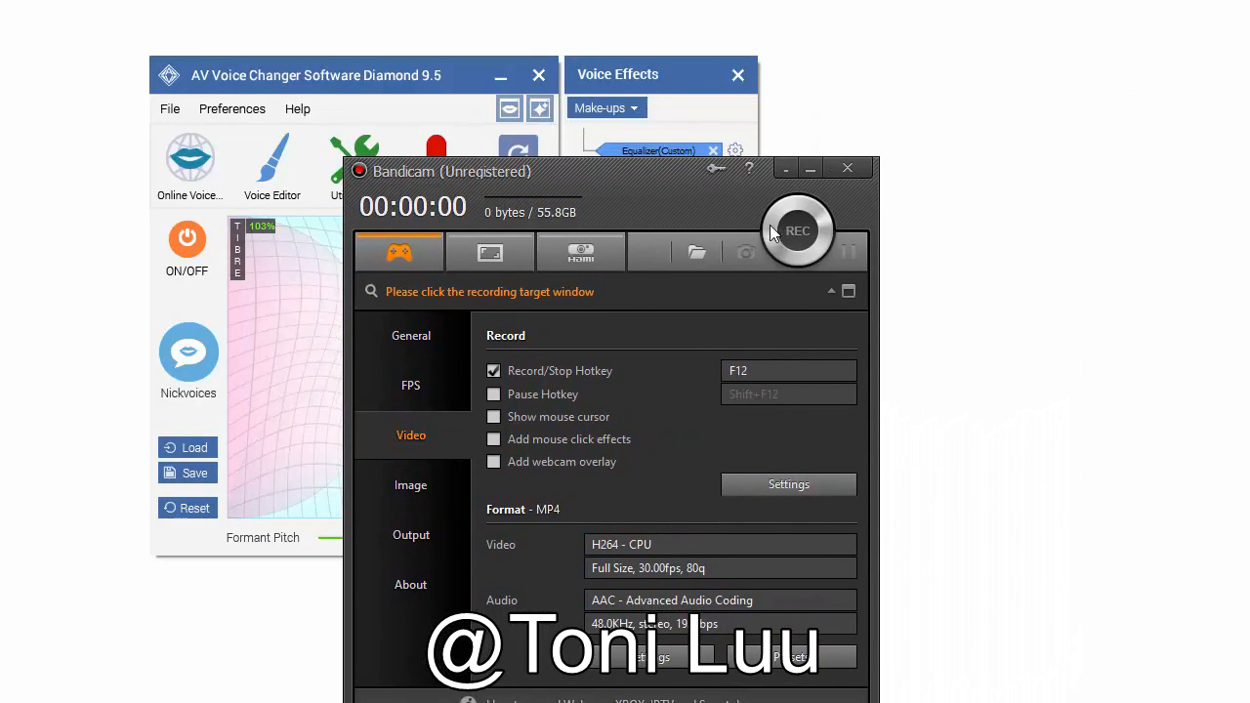
Step: Collapse Bandicam to its compact bar and browse the recording mode tabs
left_click(831, 291)
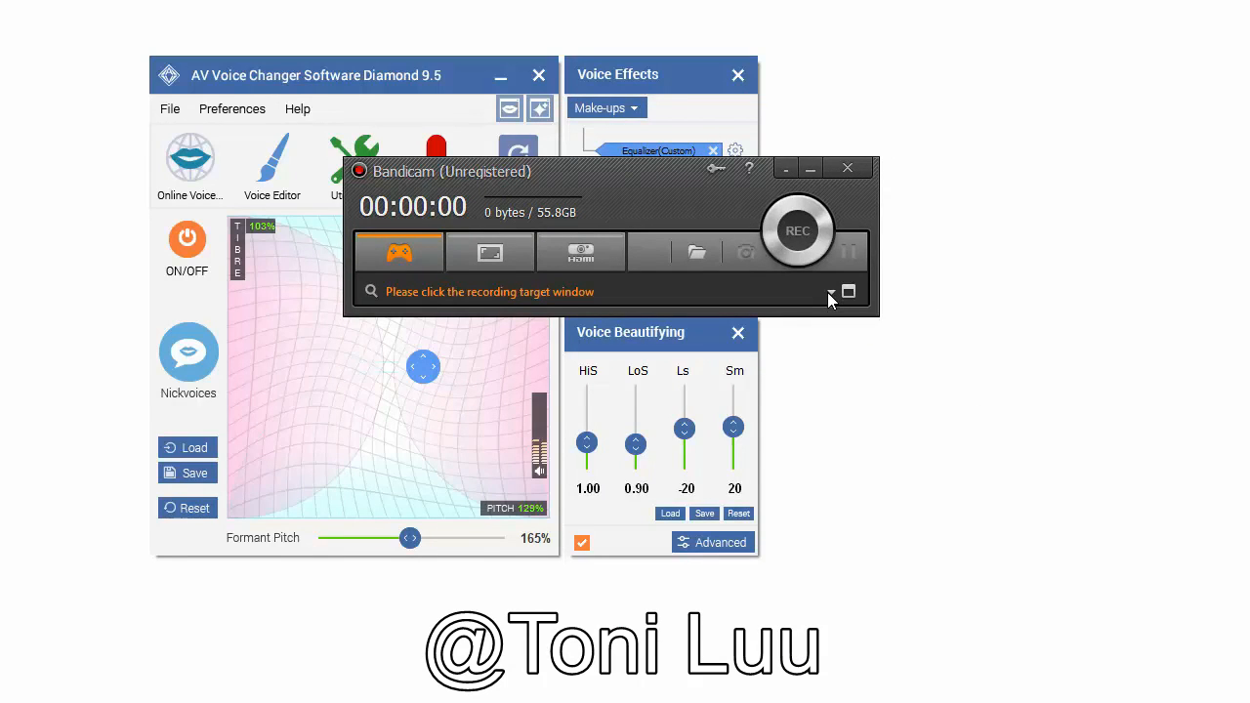
left_click(399, 252)
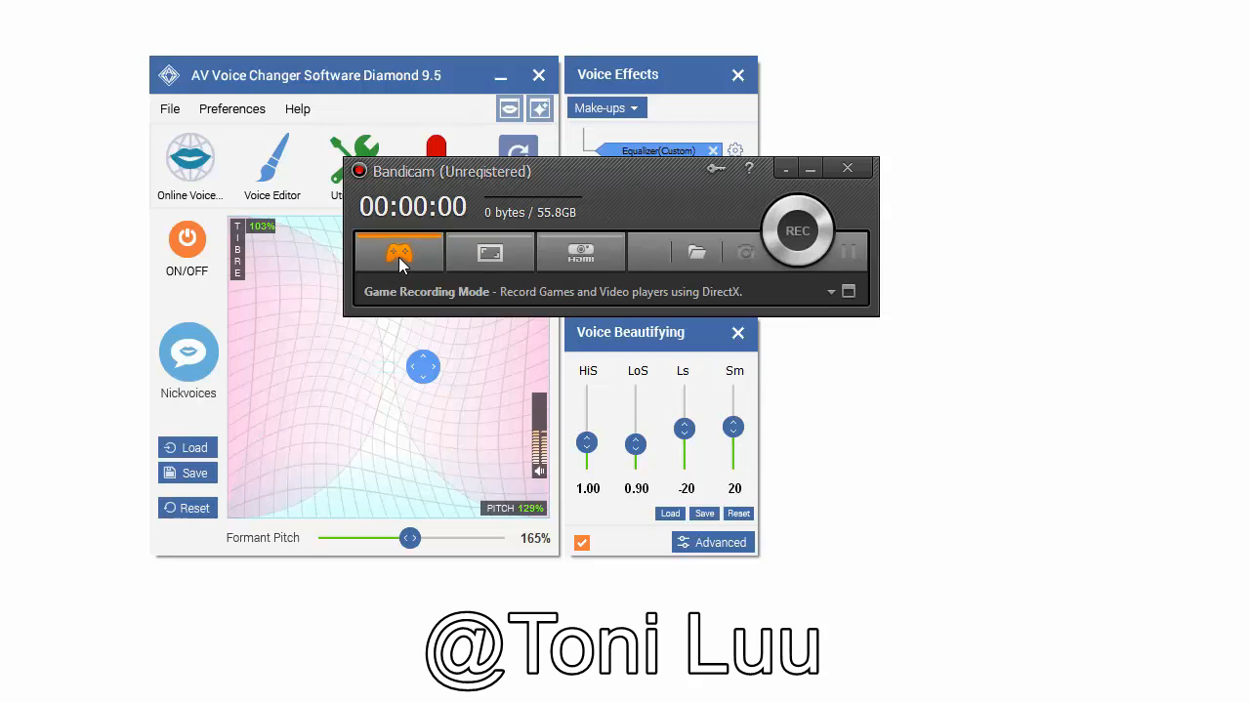
left_click(490, 253)
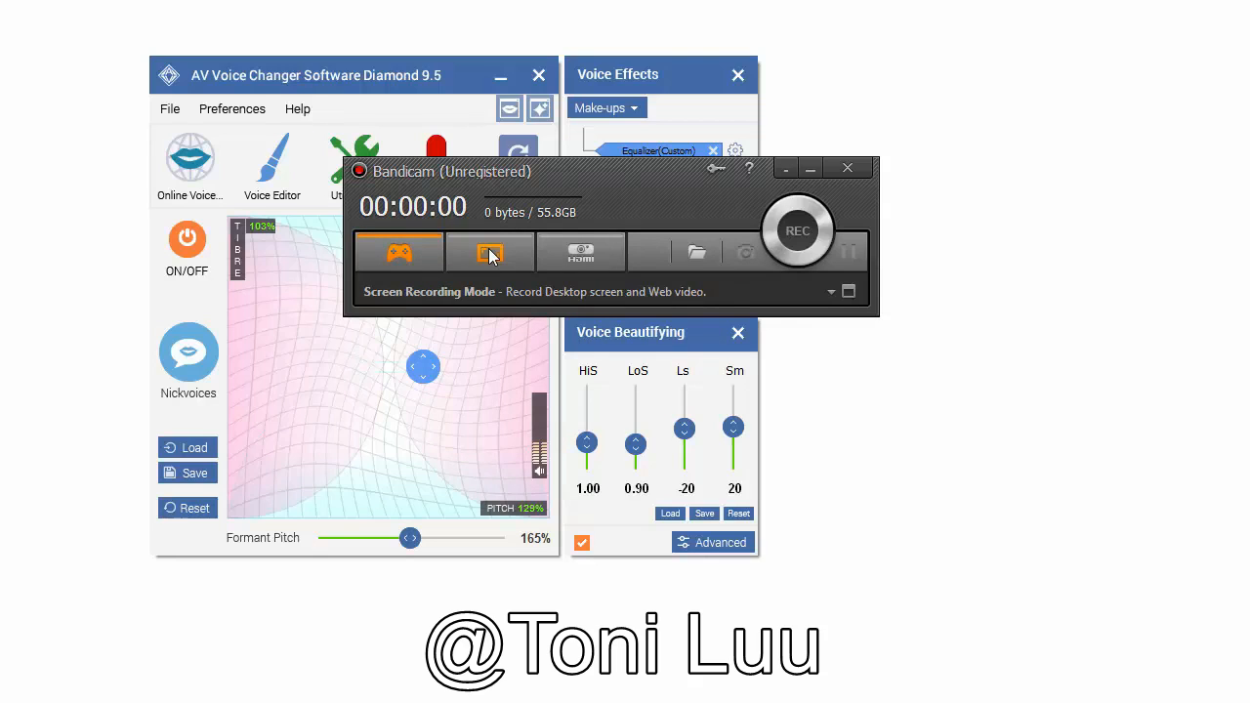
left_click(581, 253)
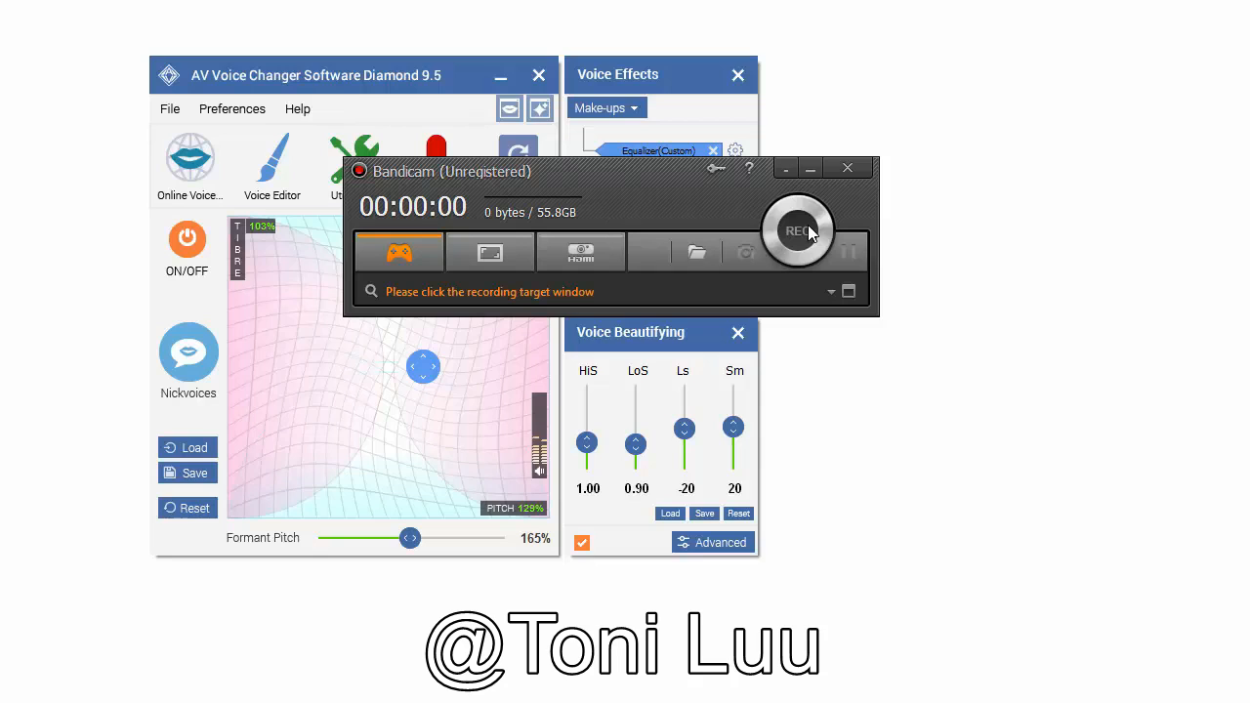
mouse_move(796, 235)
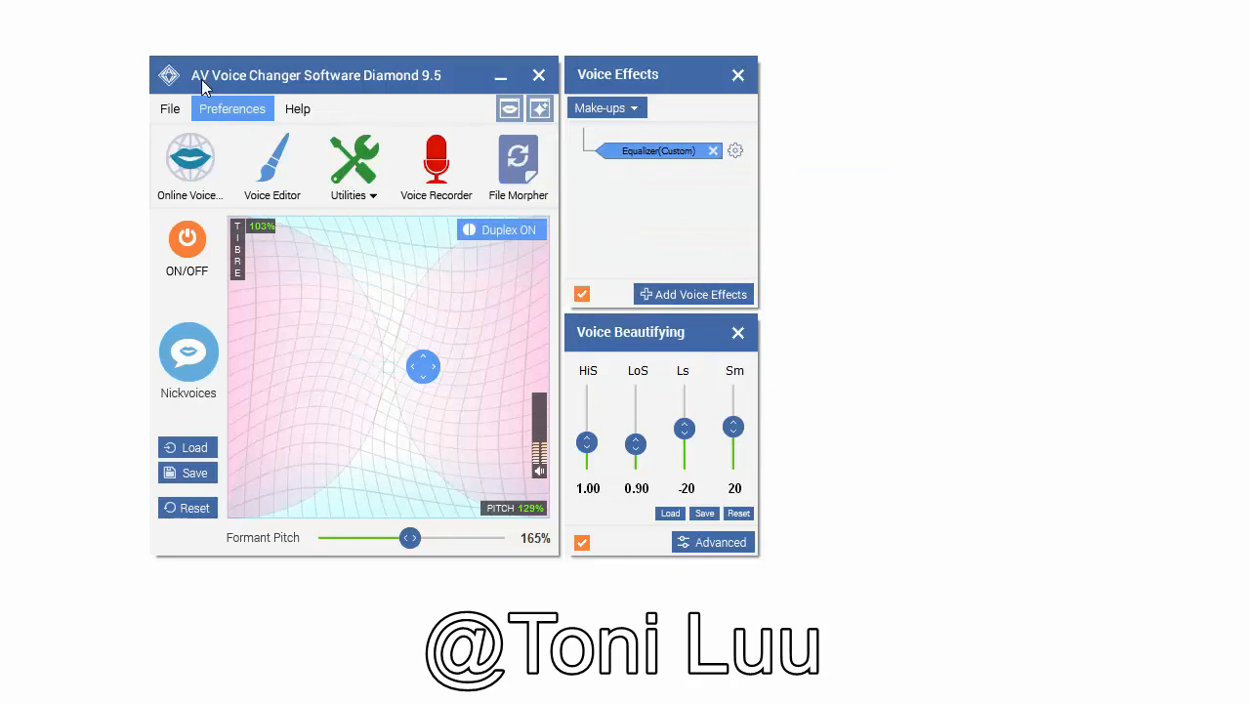
left_click(231, 109)
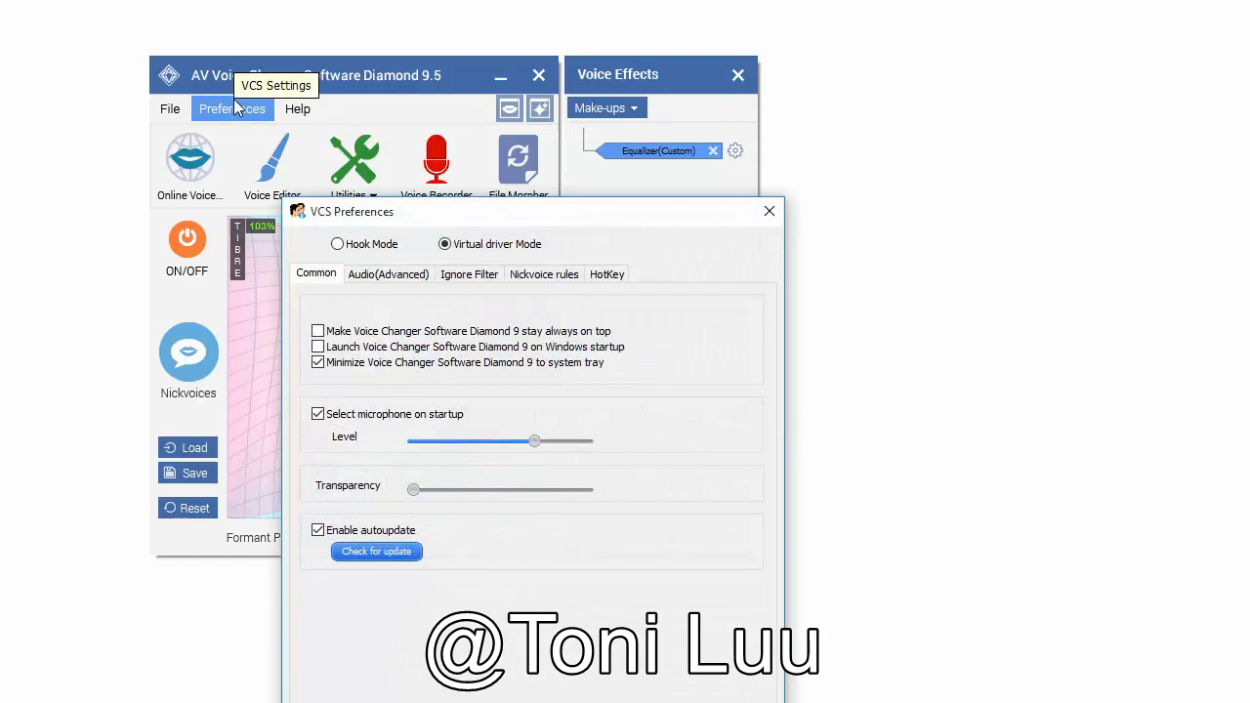
mouse_move(672, 216)
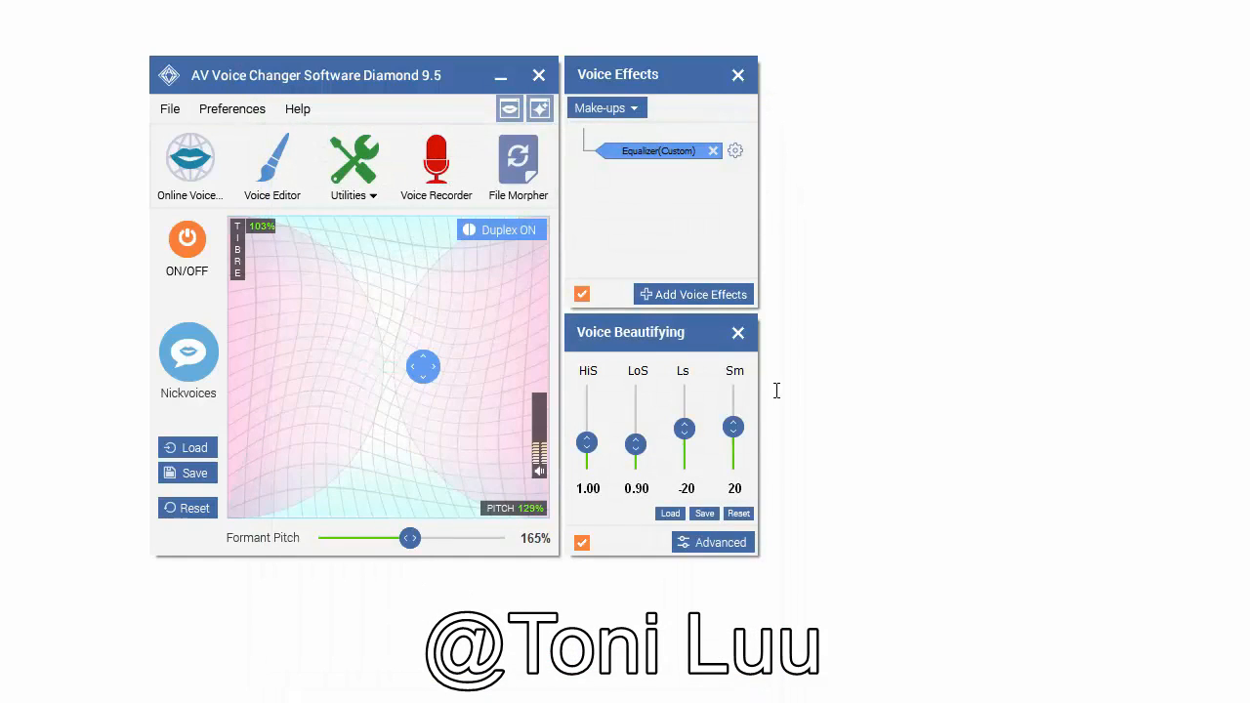
Step: Reset the voice, then set pitch 125%, timbre 97% and formant pitch 185%
left_click(188, 508)
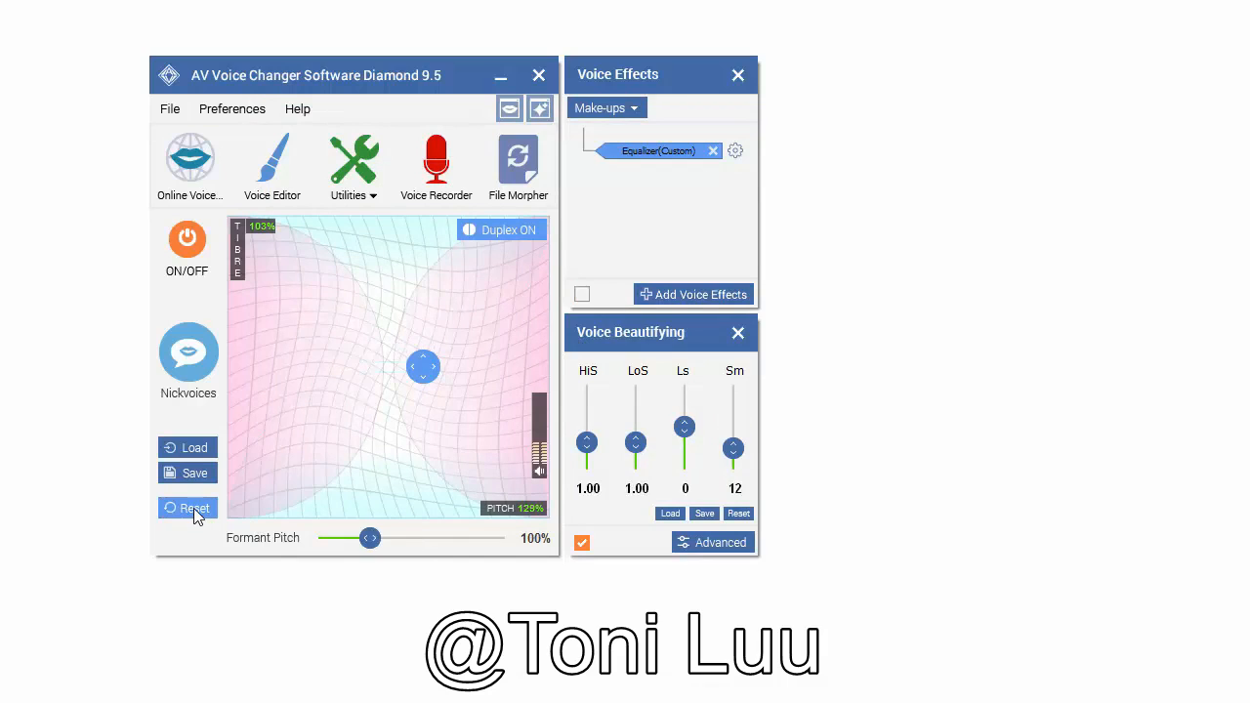
left_click(194, 508)
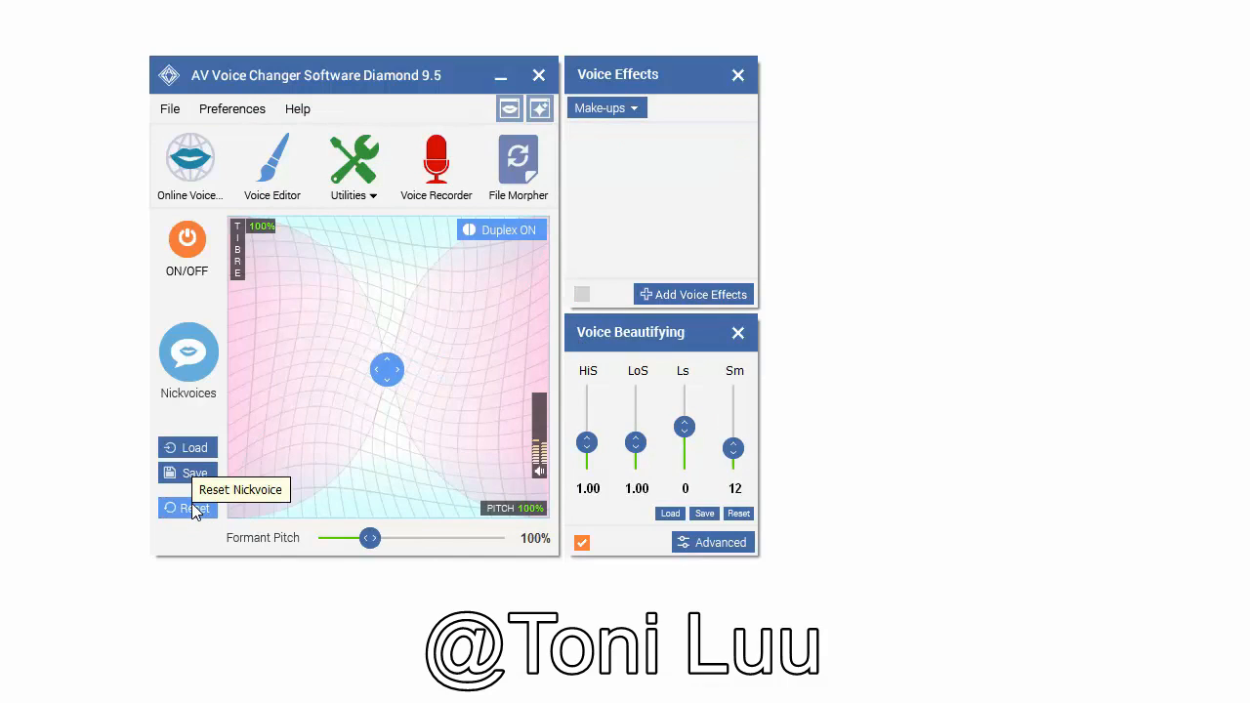
left_click_drag(386, 369, 395, 317)
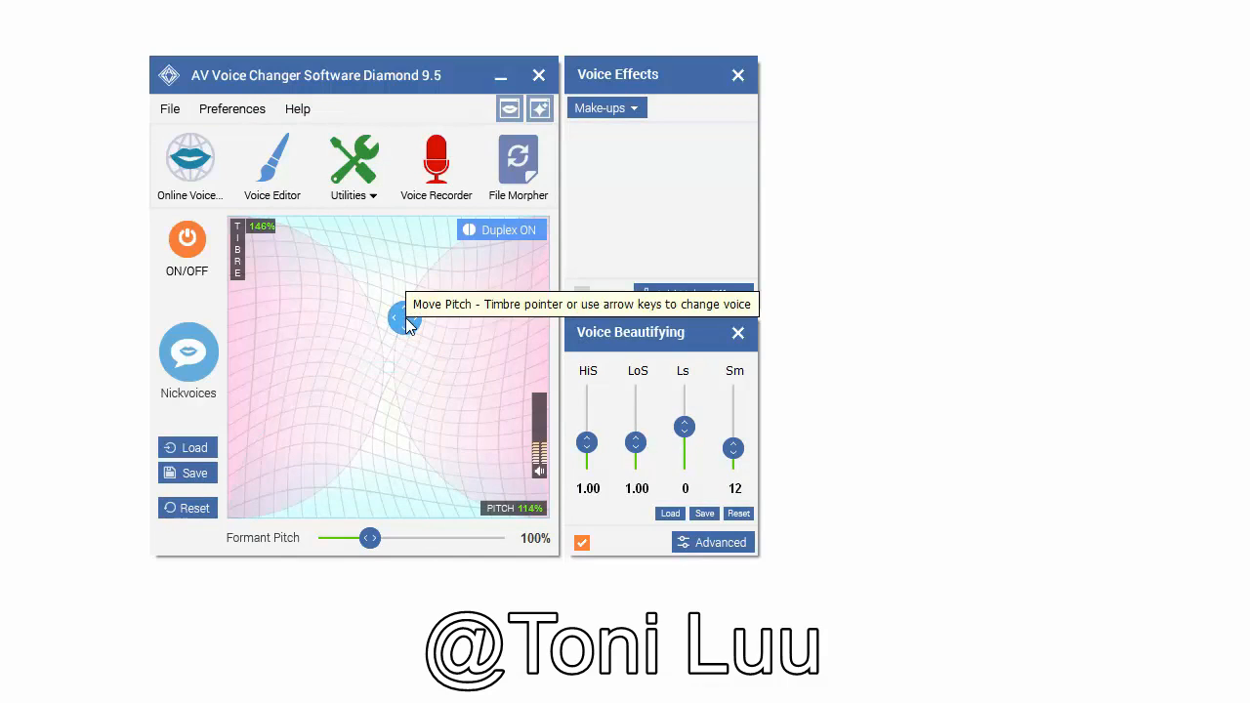
left_click(188, 352)
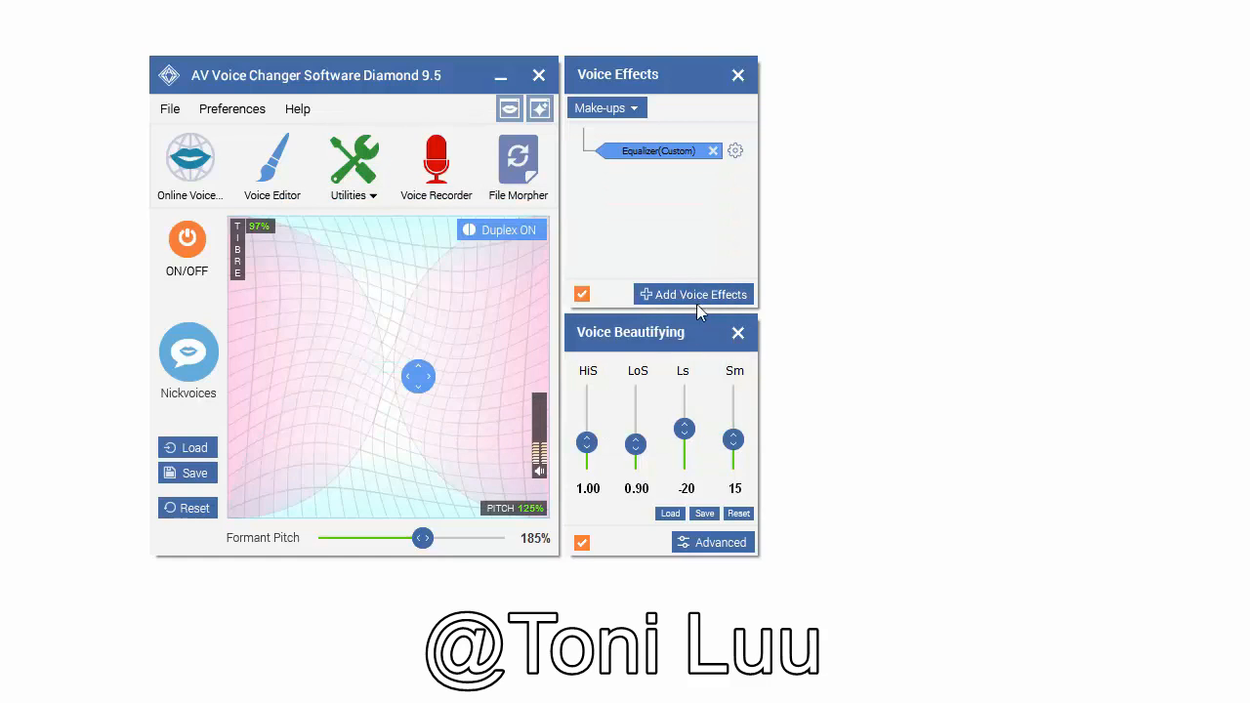
Step: Open the Add Voice Effects list, with Equalizer already active
left_click(694, 294)
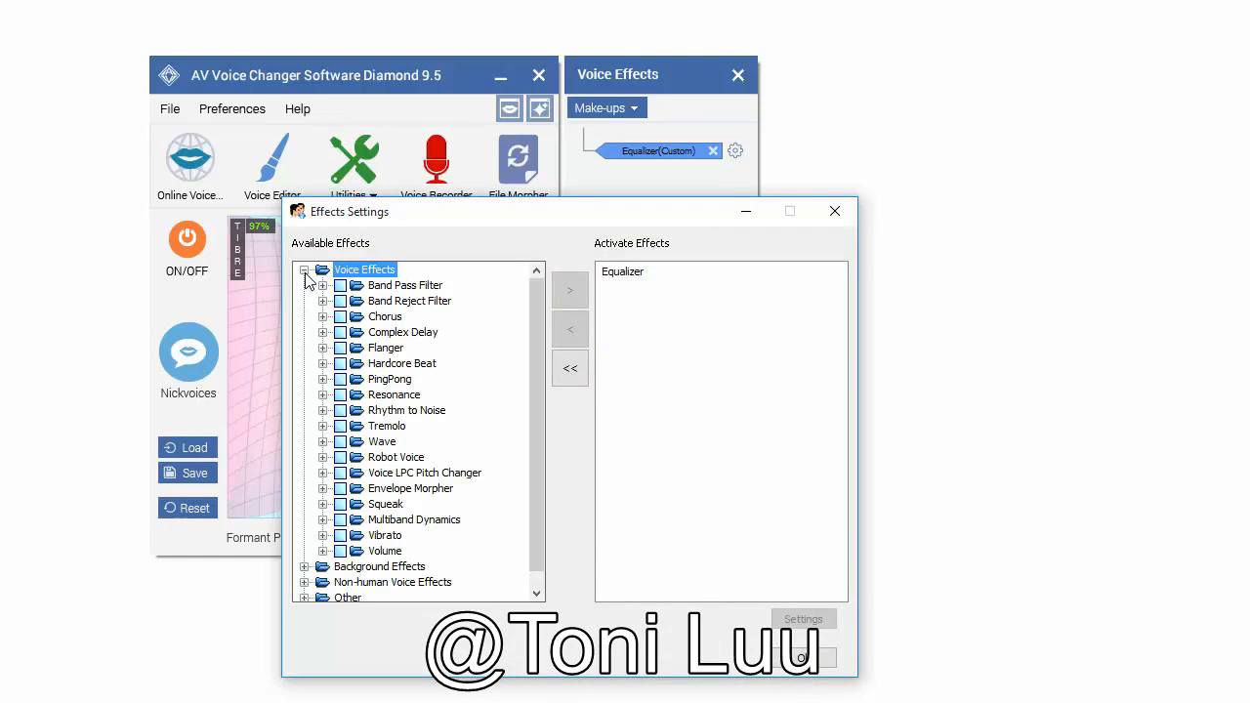
mouse_move(312, 532)
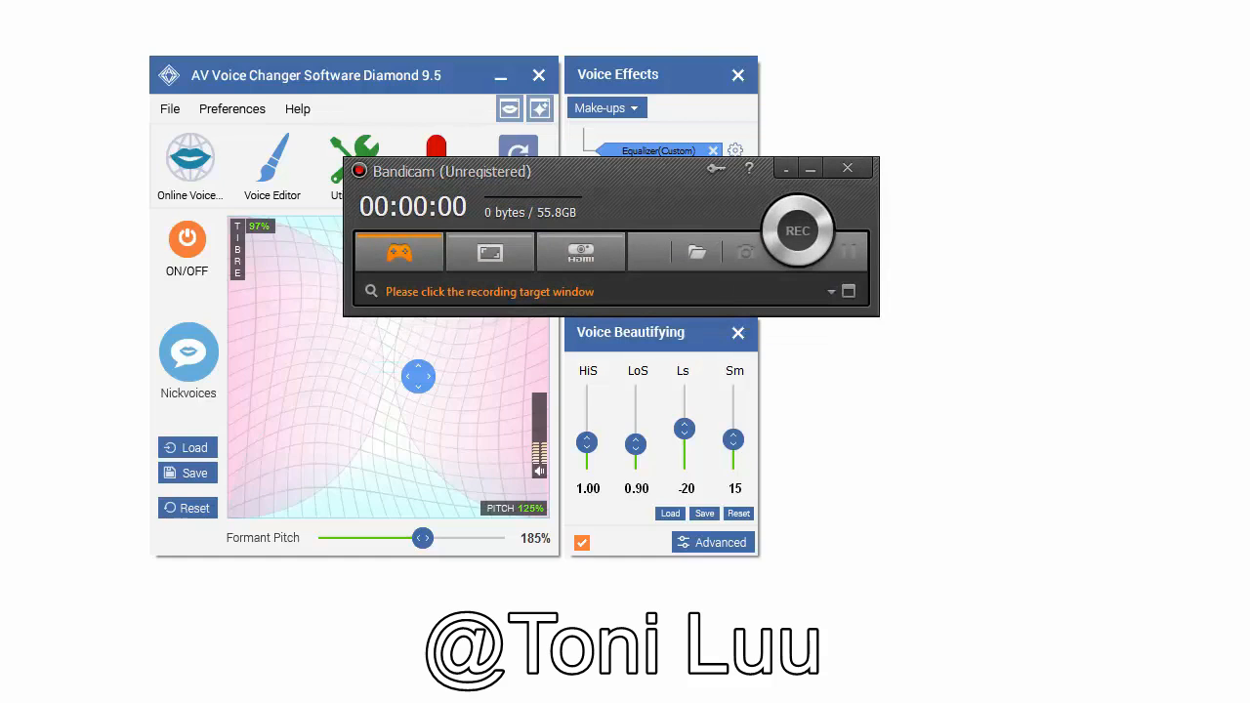
mouse_move(681, 181)
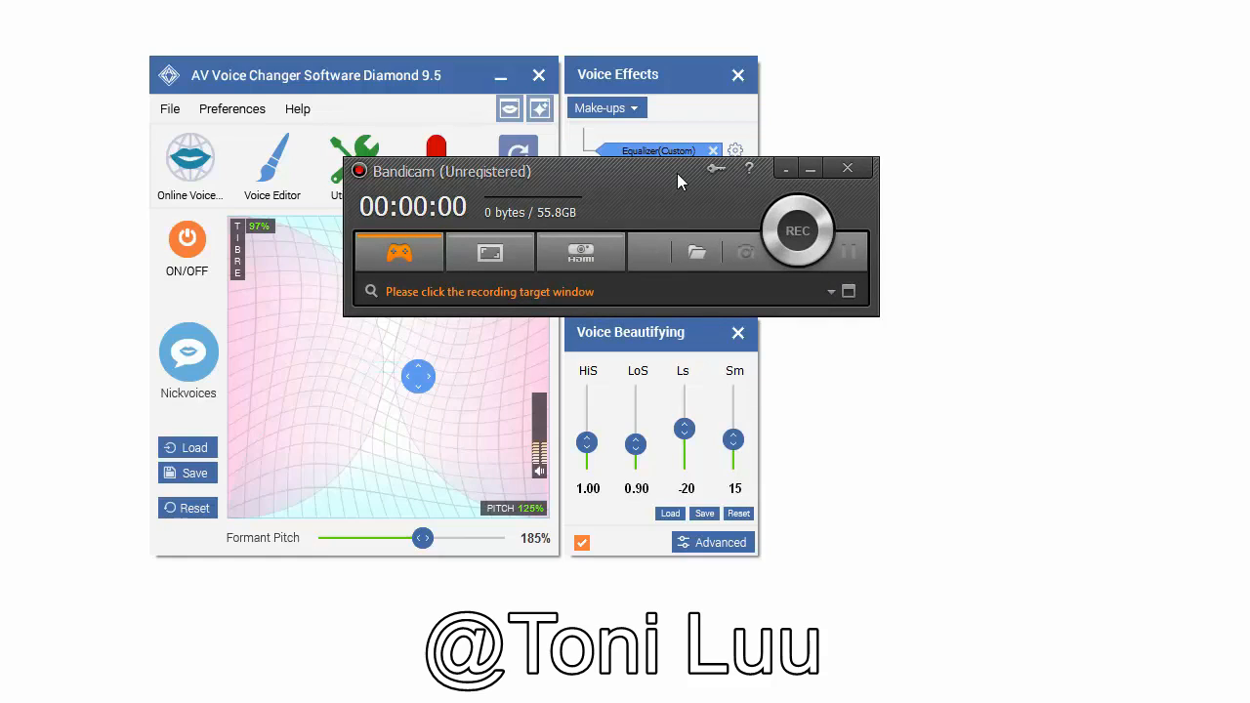
mouse_move(848, 292)
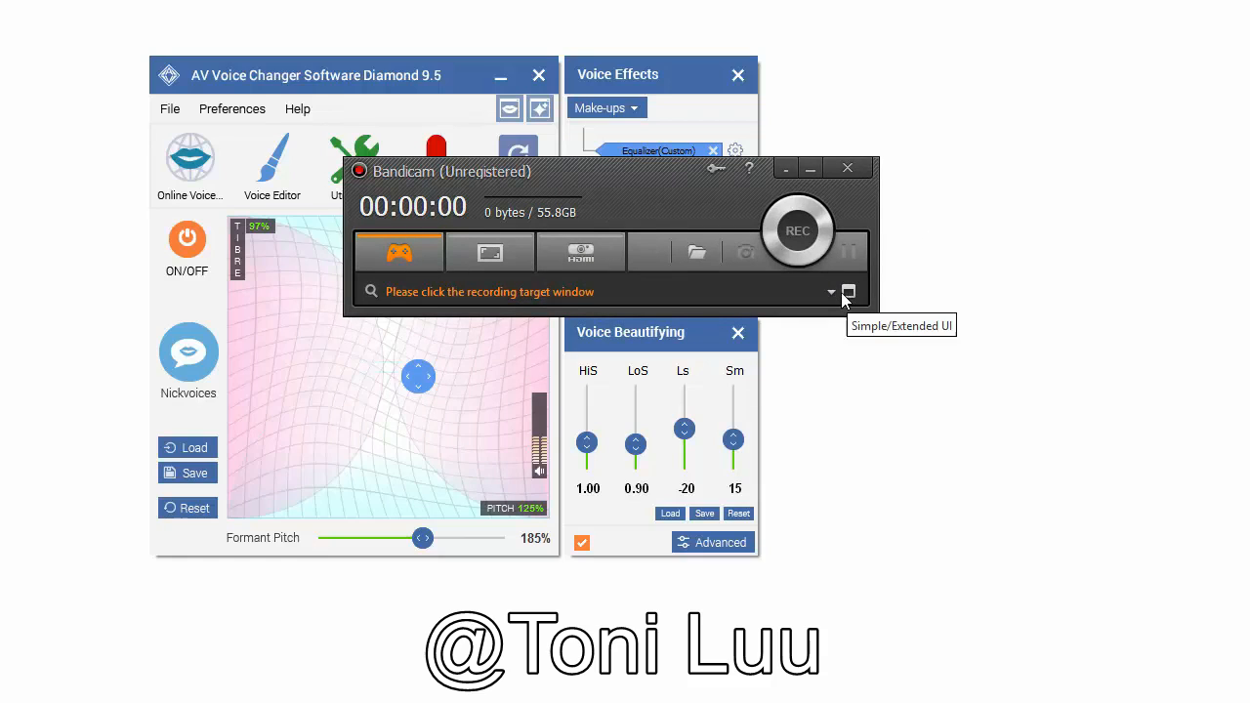
Step: Expand Bandicam to its full view showing the MP4 Video settings
left_click(848, 291)
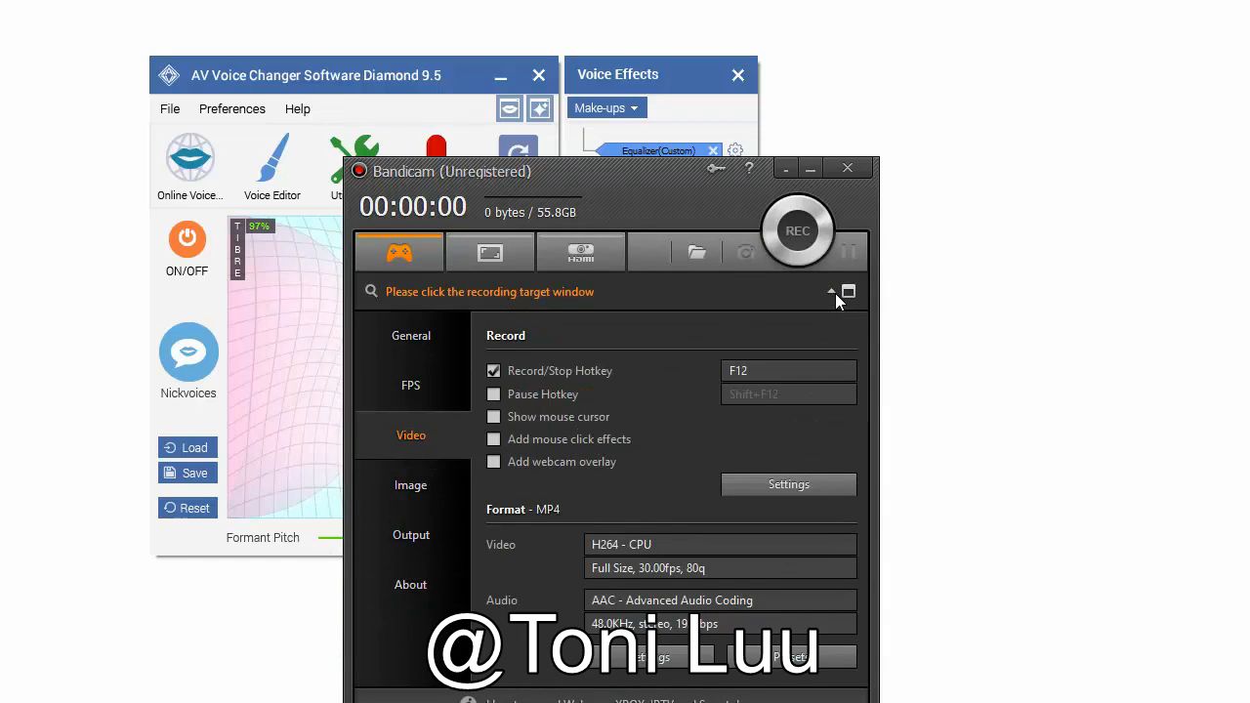
mouse_move(422, 410)
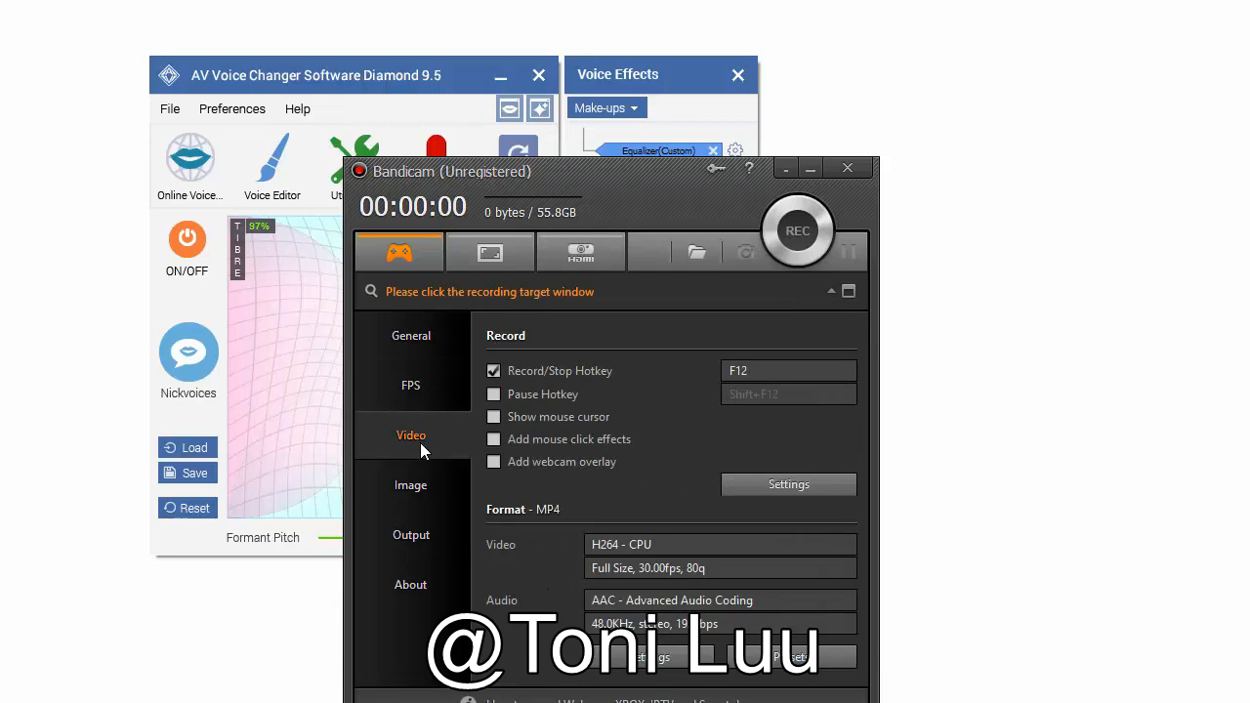
mouse_move(542, 371)
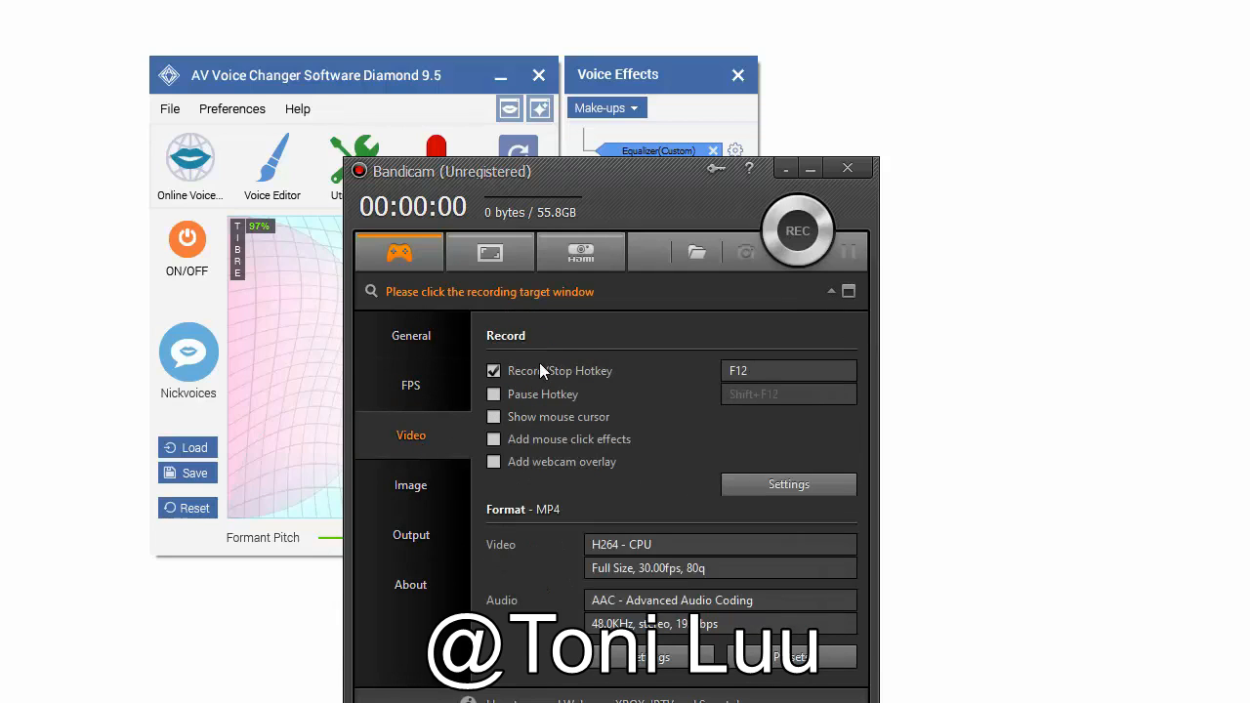
Step: Choose Avsoft Virtual Audio Device as Bandicam's primary sound device
left_click(788, 484)
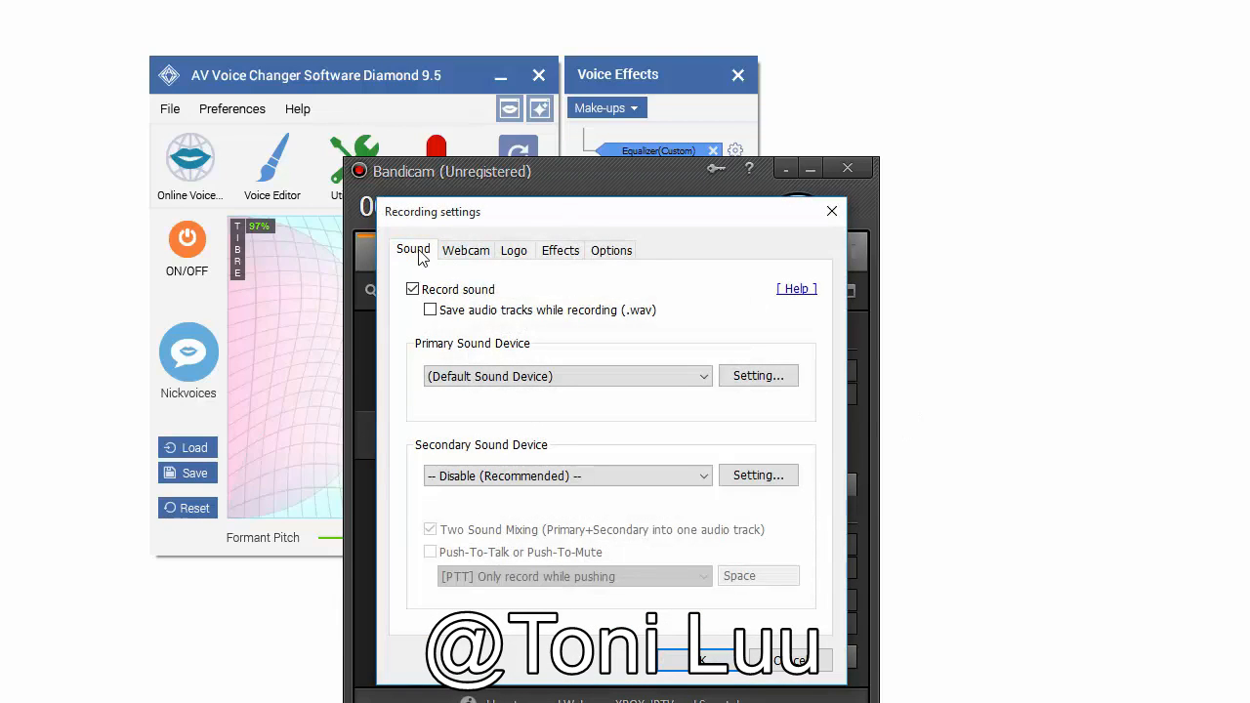
left_click(703, 377)
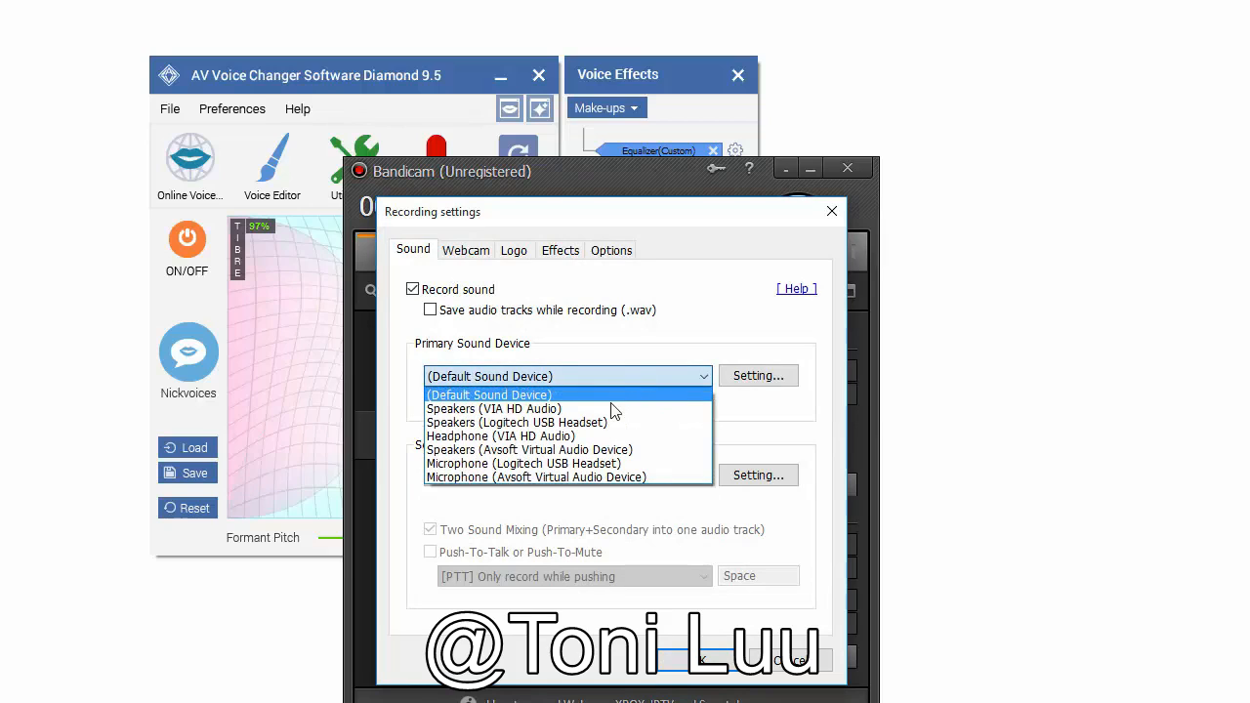
left_click(529, 450)
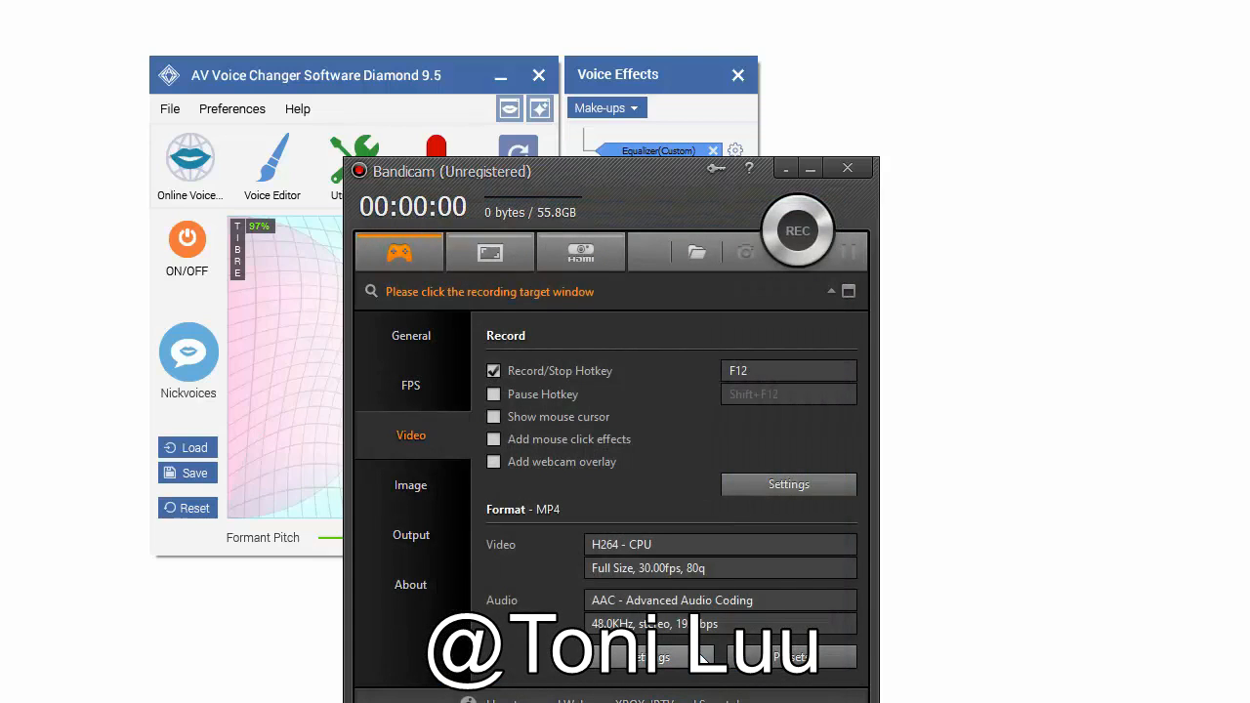
mouse_move(632, 178)
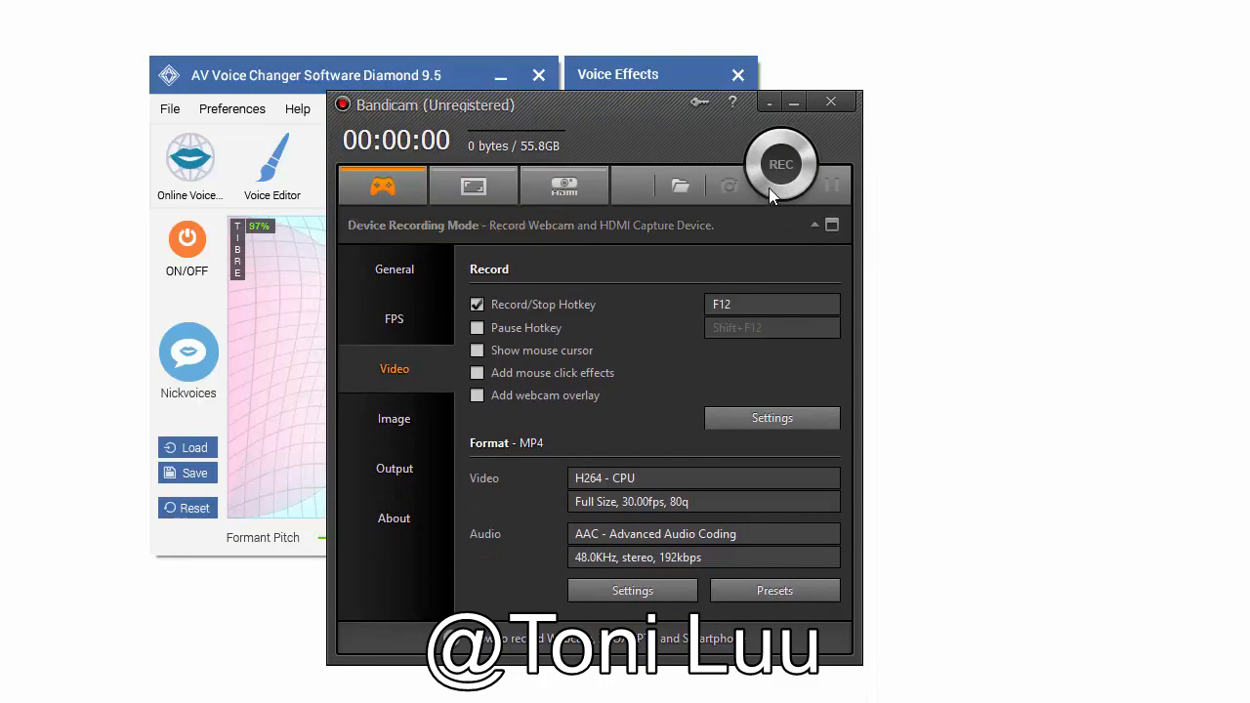
Step: Frame a 640x480 capture area over the voice changer and start recording
left_click(473, 185)
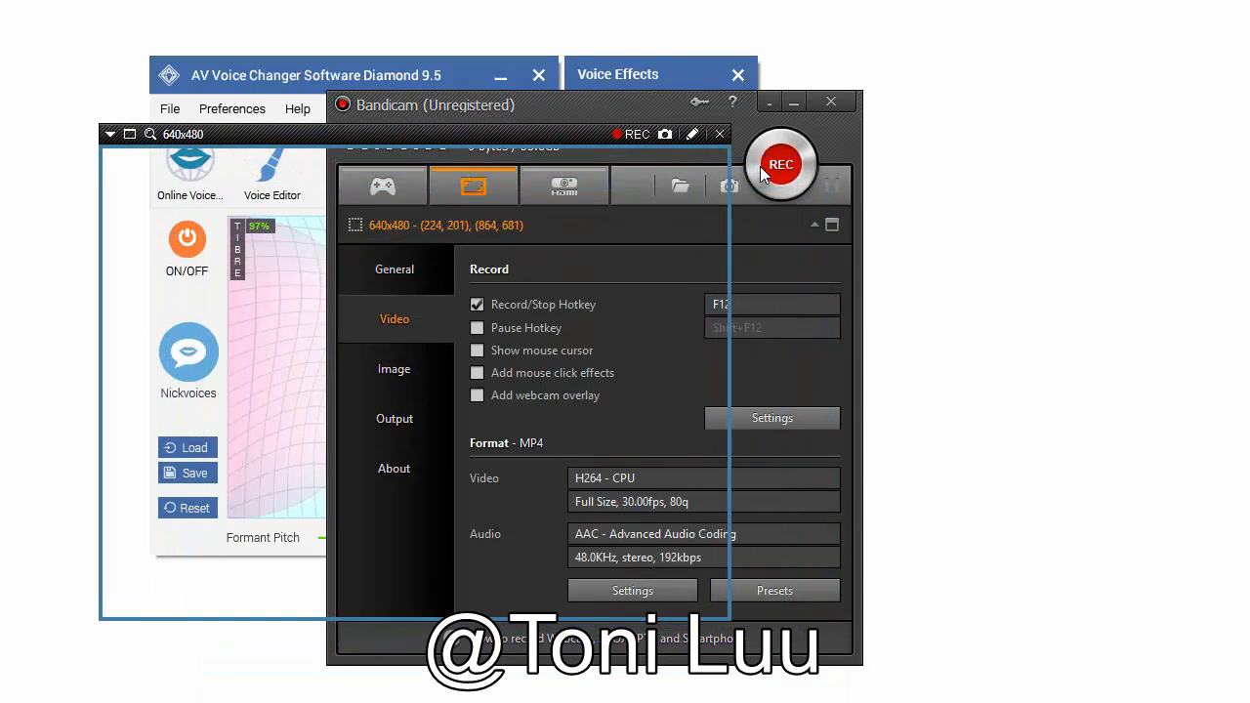
mouse_move(780, 174)
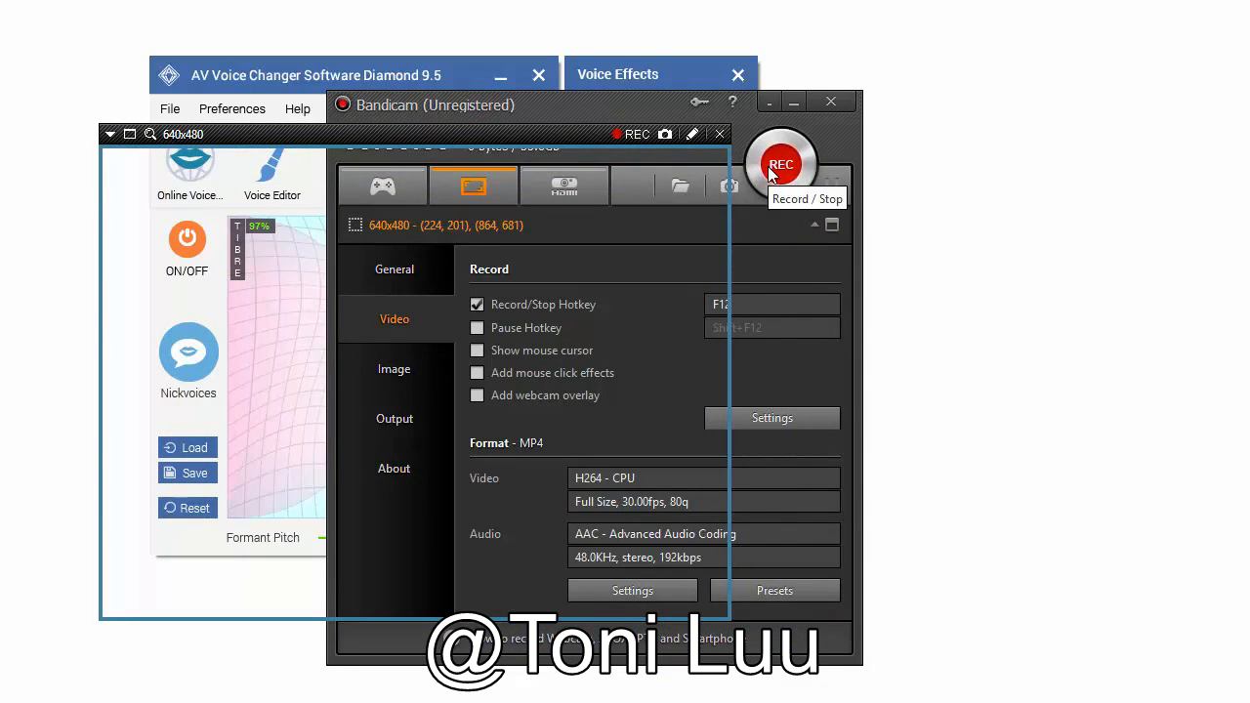
left_click(780, 164)
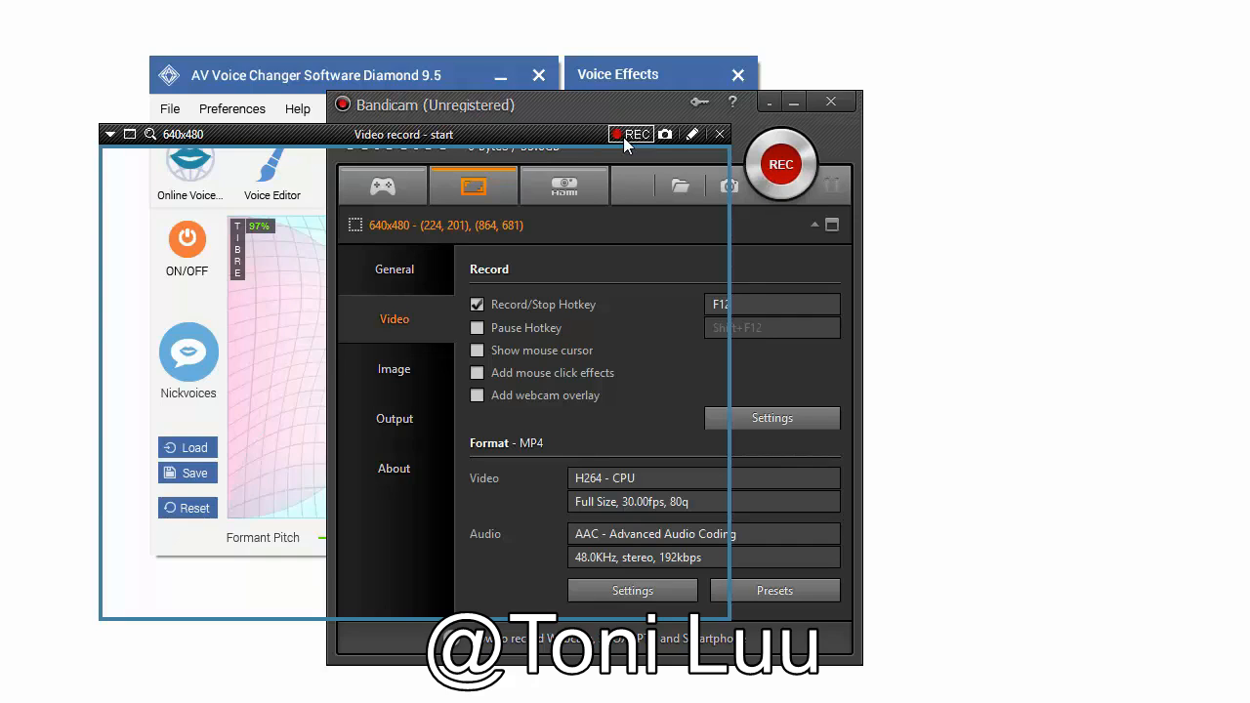